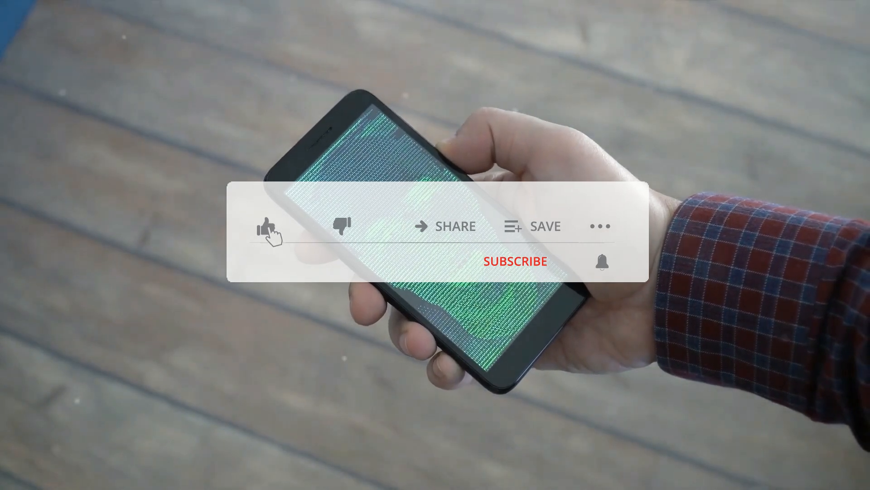
Step: Like the video with the thumbs-up, then switch the channel button to SUBSCRIBED
{"action": "left_click", "coordinate": [267, 227]}
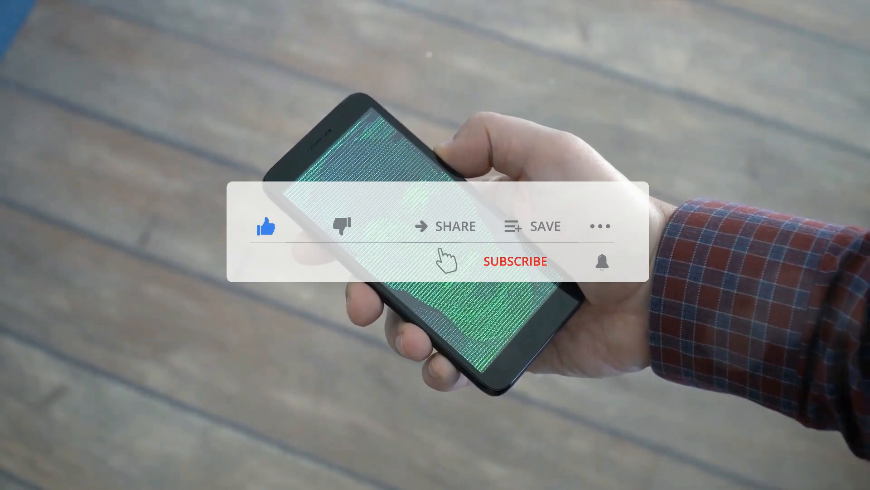
{"action": "left_click", "coordinate": [515, 262]}
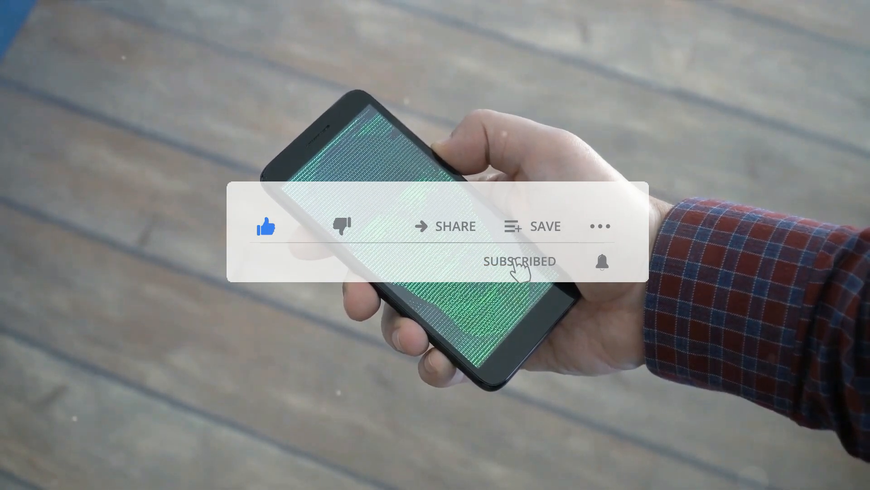